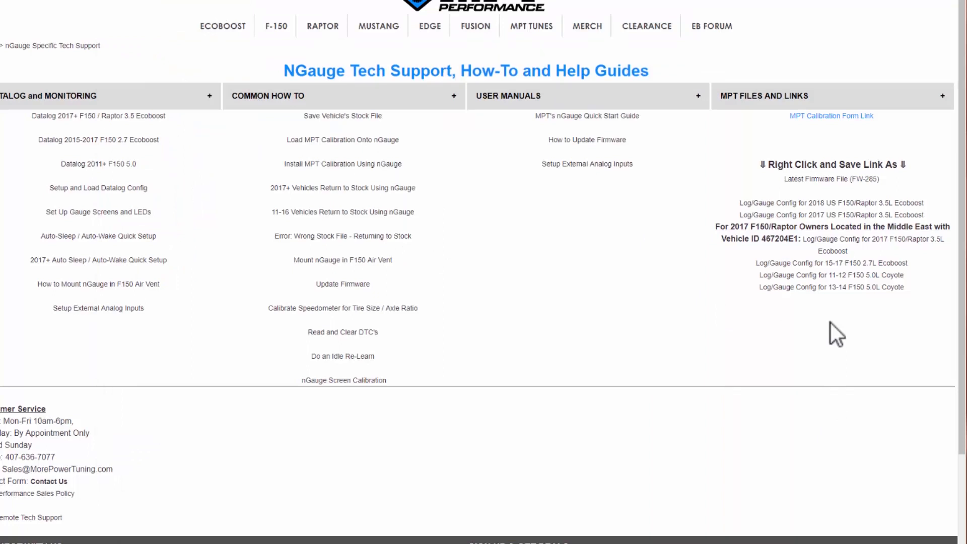
mouse_move(873, 198)
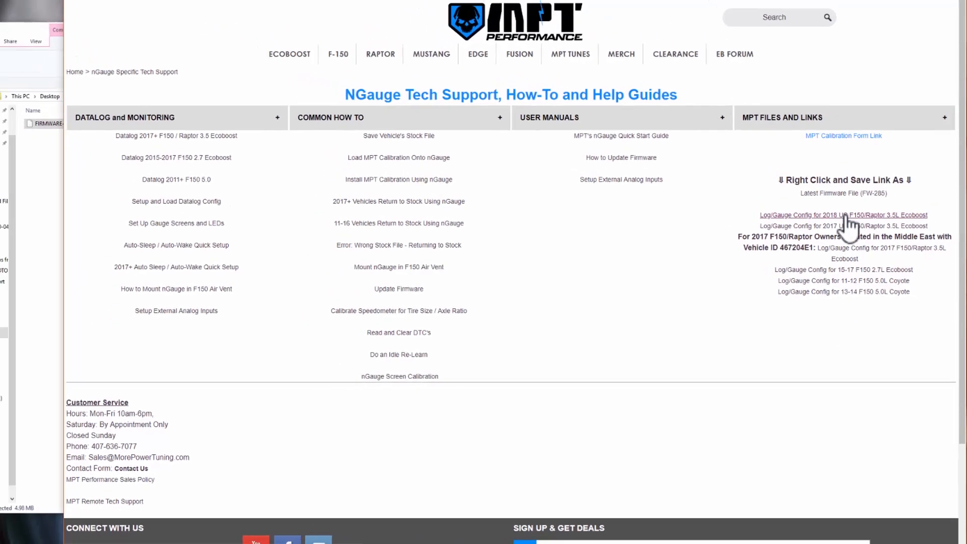
- Save the 2018 US F150/Raptor 3.5L Ecoboost Log/Gauge Config link to the computer
right_click(822, 233)
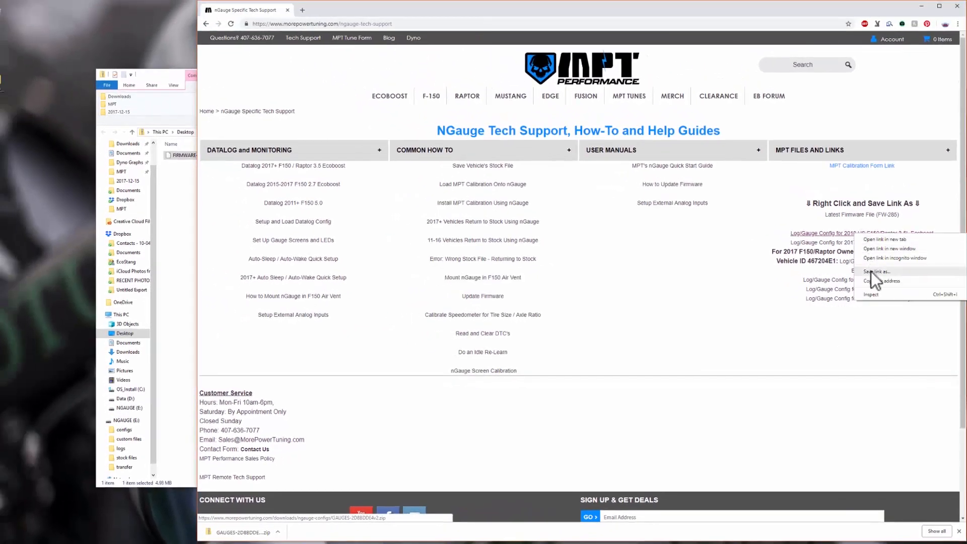
left_click(878, 271)
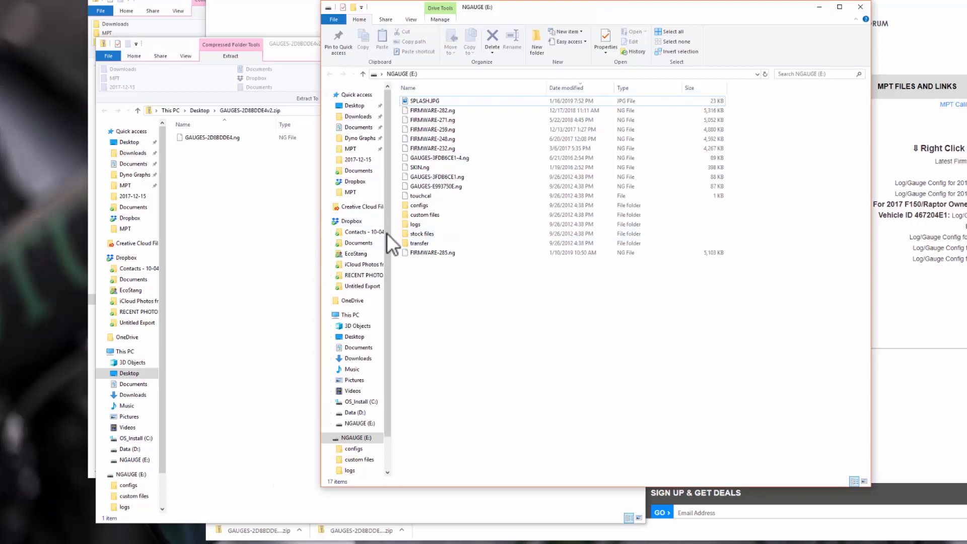
- Copy GAUGES-2D8BDDE4.ng onto the NGAUGE drive root, replacing the existing file
left_click(212, 137)
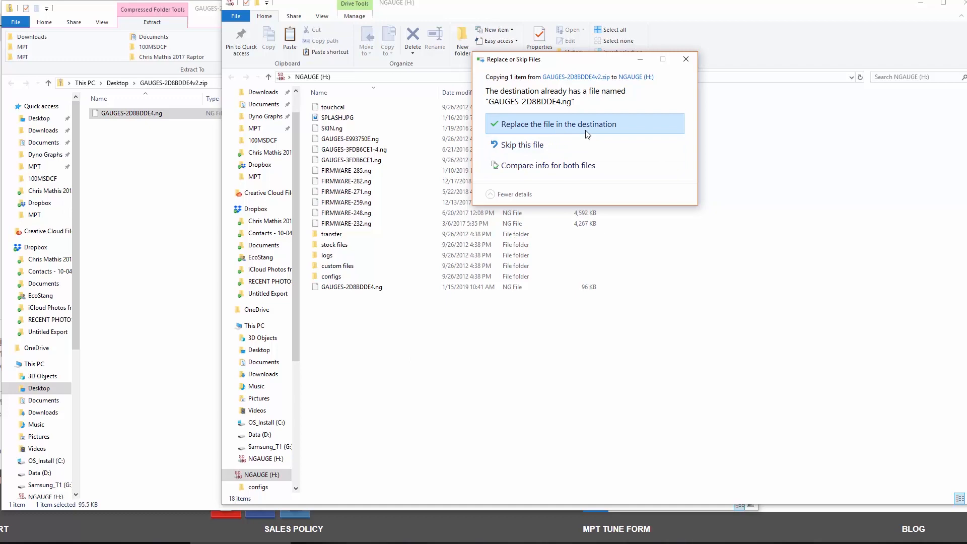
left_click(584, 124)
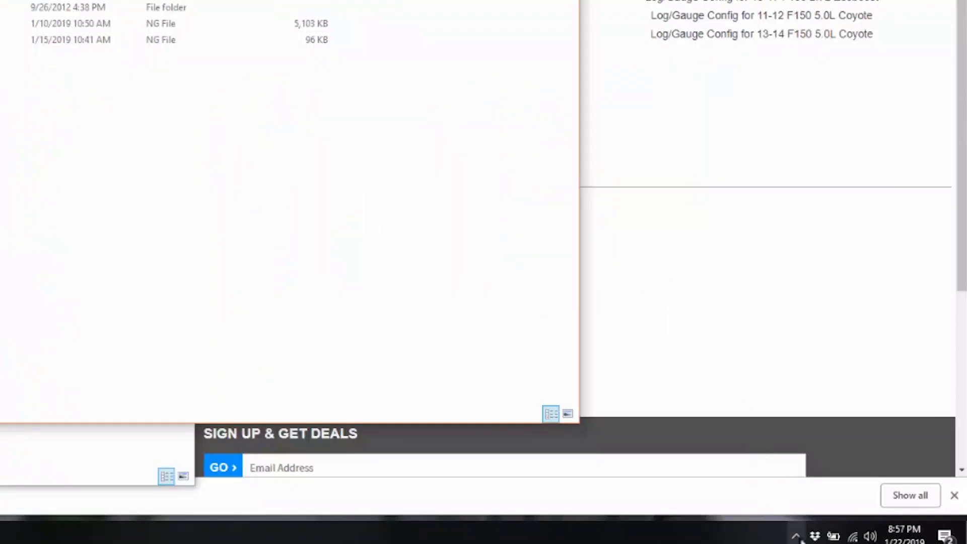
- Reveal hidden tray icons and bring up the Safely Remove Hardware eject menu
left_click(798, 532)
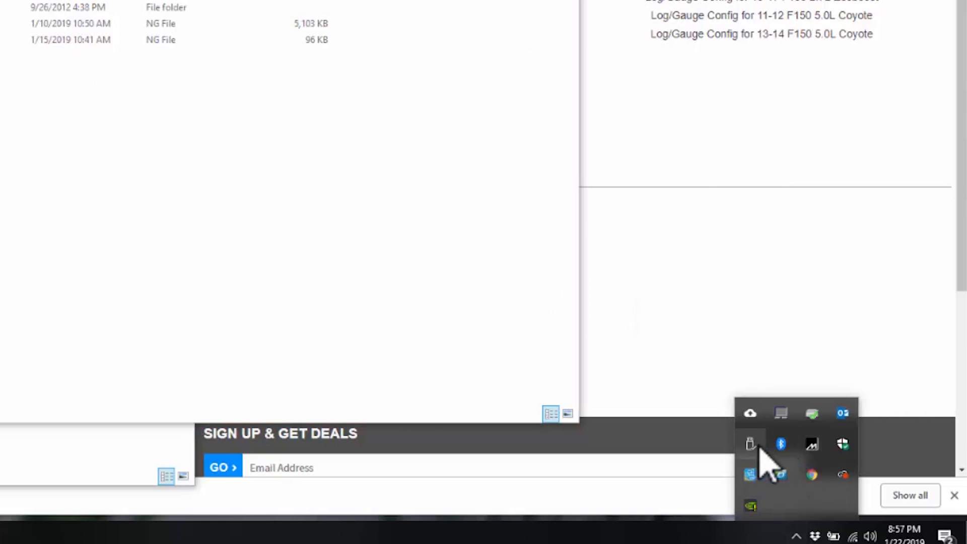
mouse_move(751, 442)
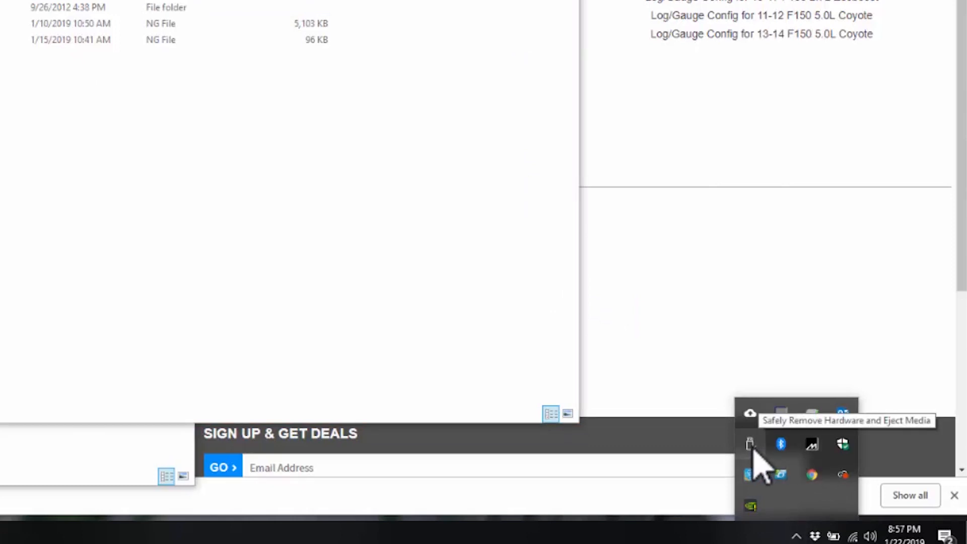
left_click(748, 443)
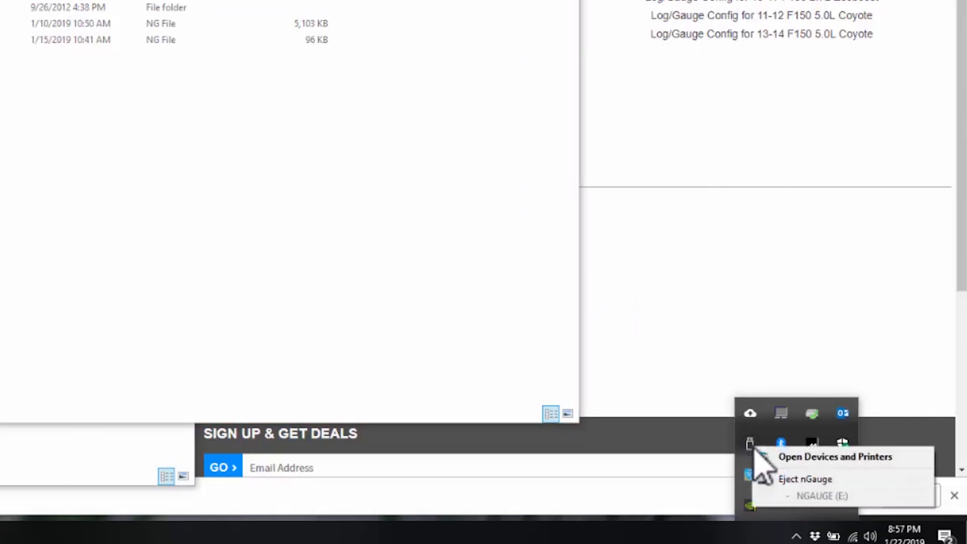